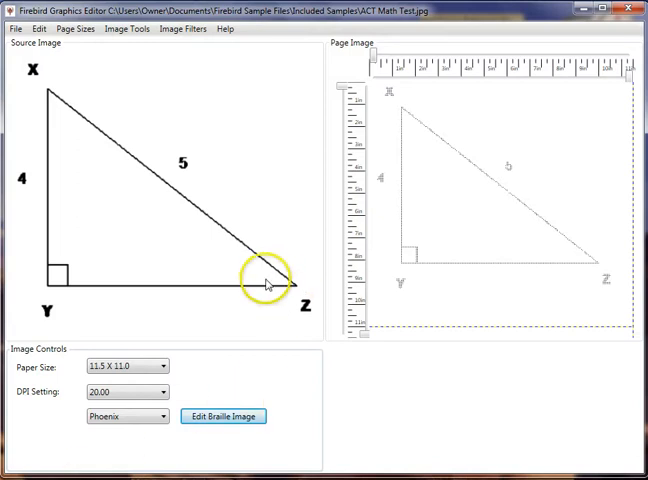
{"action": "mouse_move", "coordinate": [260, 280]}
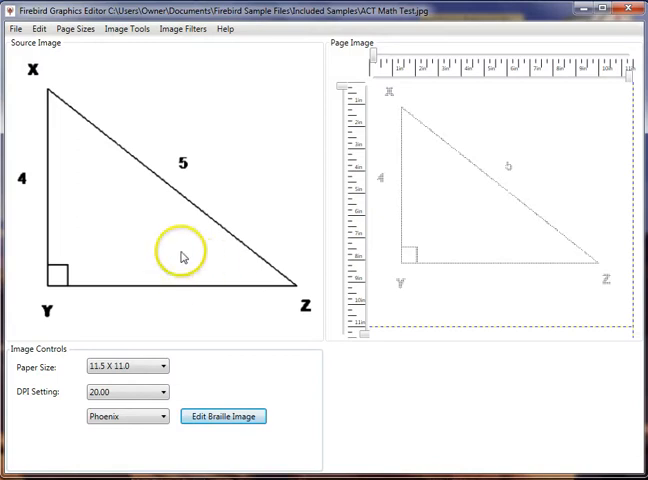
{"action": "mouse_move", "coordinate": [145, 243]}
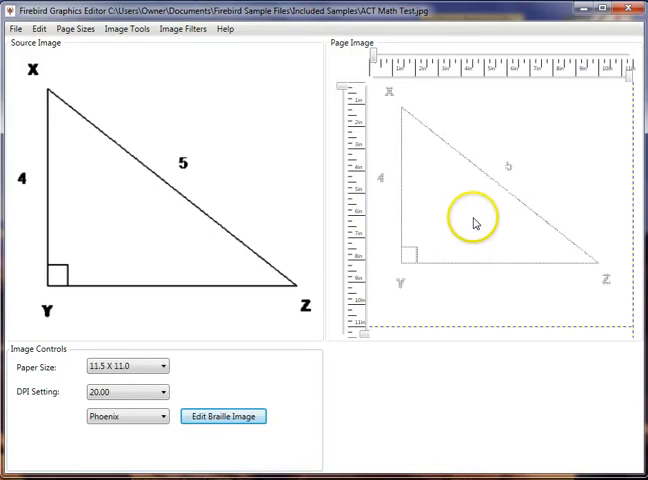
{"action": "mouse_move", "coordinate": [476, 223]}
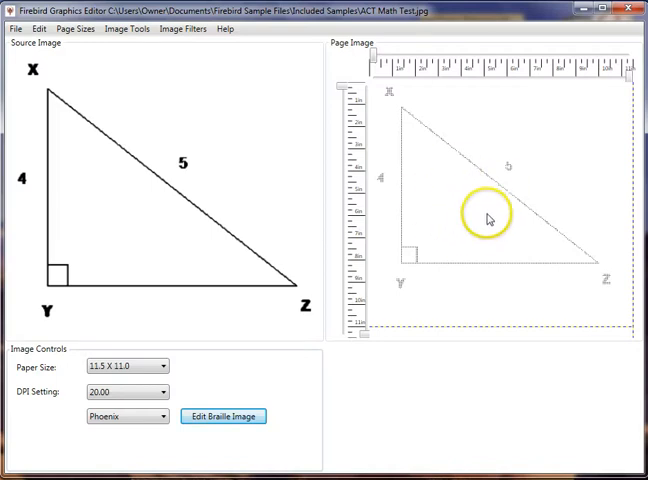
{"action": "mouse_move", "coordinate": [379, 369]}
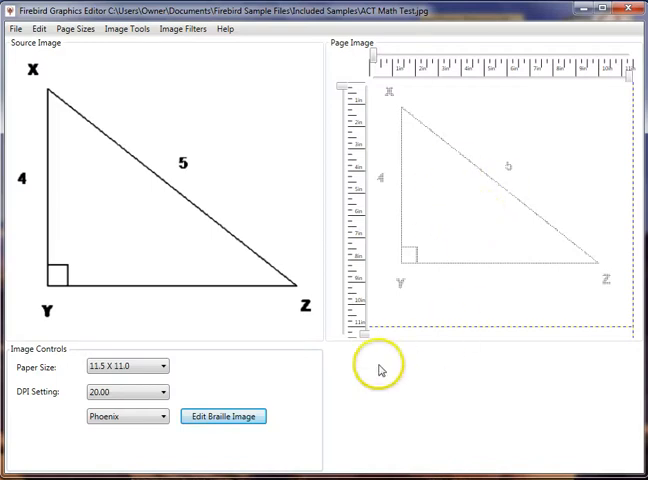
{"action": "mouse_move", "coordinate": [281, 373]}
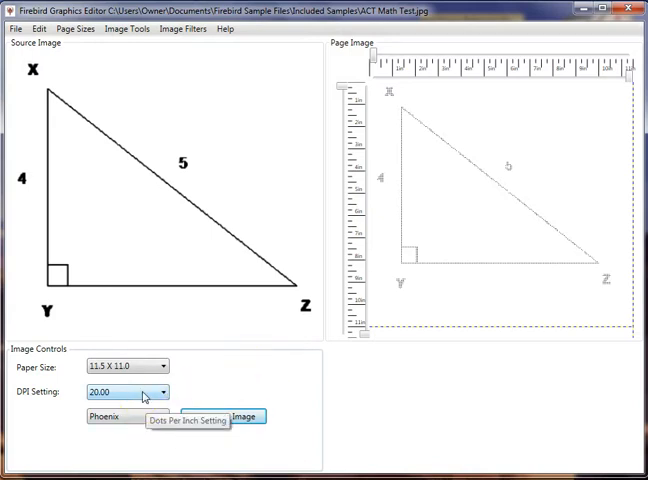
{"action": "mouse_move", "coordinate": [125, 367]}
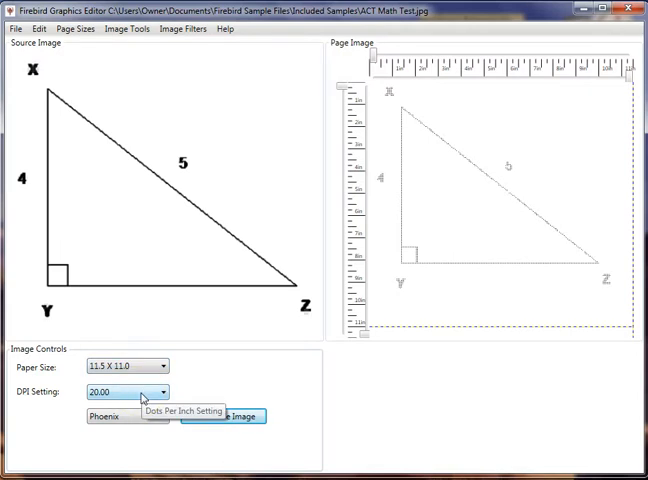
Step: Raise the braille dot density to 25, reset it to 20, and review the image tools help
{"action": "left_click", "coordinate": [159, 391]}
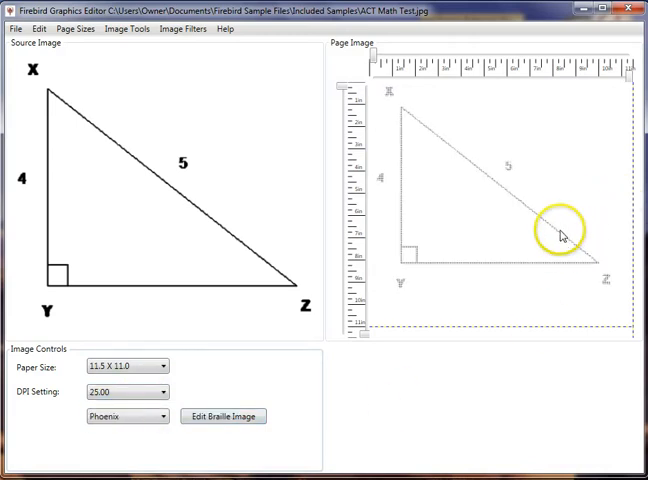
{"action": "mouse_move", "coordinate": [425, 263]}
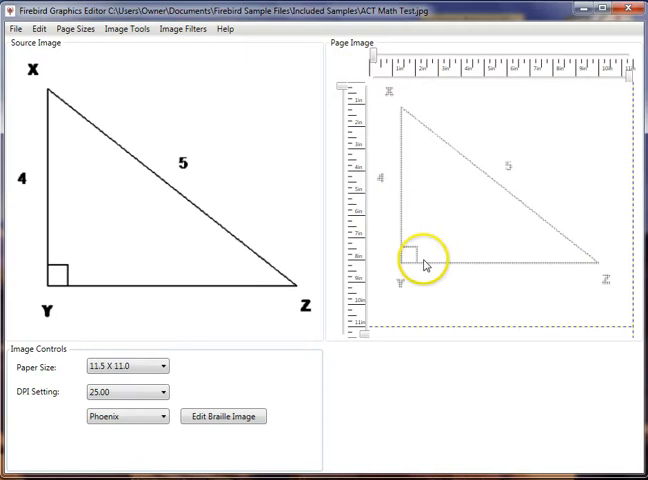
{"action": "mouse_move", "coordinate": [415, 123]}
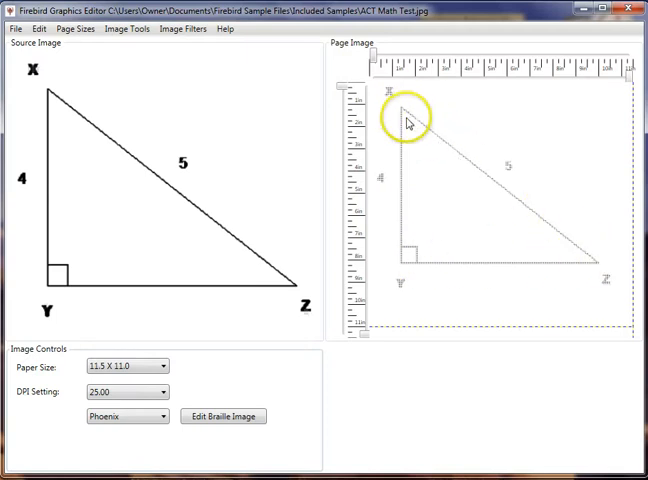
{"action": "left_click", "coordinate": [160, 392]}
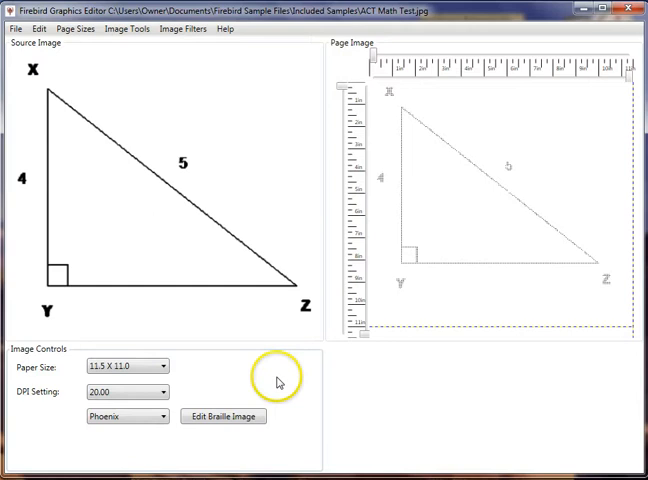
{"action": "mouse_move", "coordinate": [268, 377]}
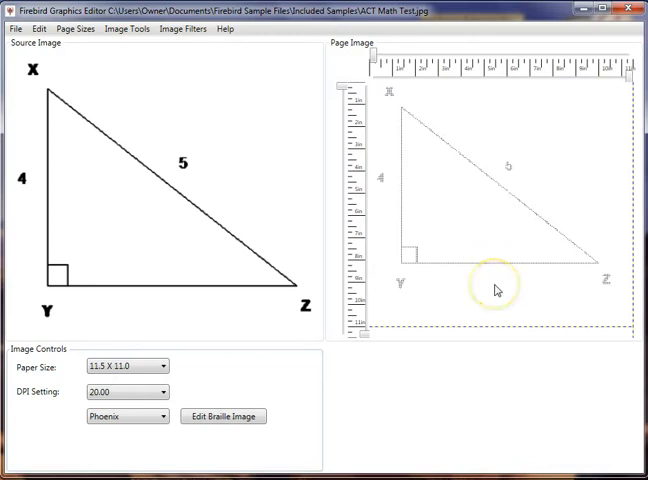
{"action": "mouse_move", "coordinate": [270, 307]}
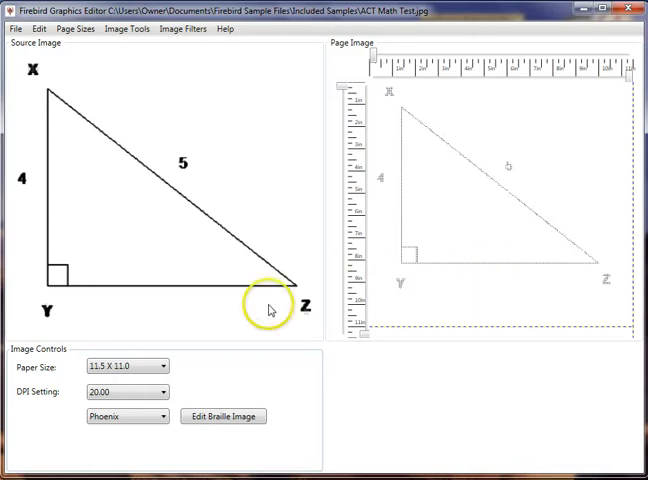
{"action": "mouse_move", "coordinate": [268, 309]}
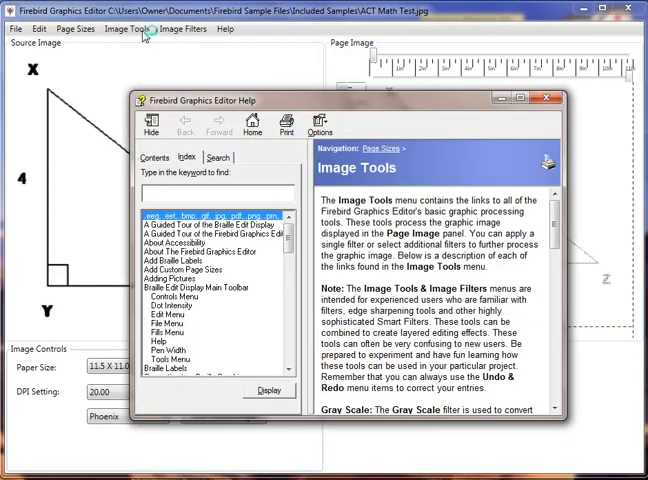
{"action": "scroll", "scroll_direction": "down", "scroll_amount": 3}
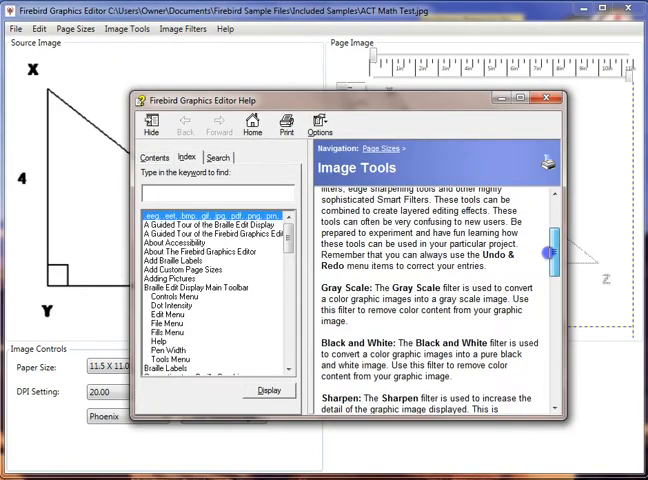
{"action": "scroll", "scroll_direction": "down", "scroll_amount": 3}
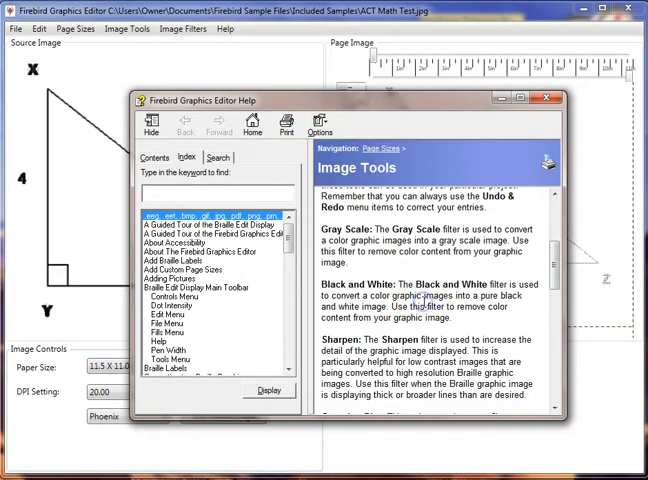
{"action": "scroll", "scroll_direction": "down", "scroll_amount": 3}
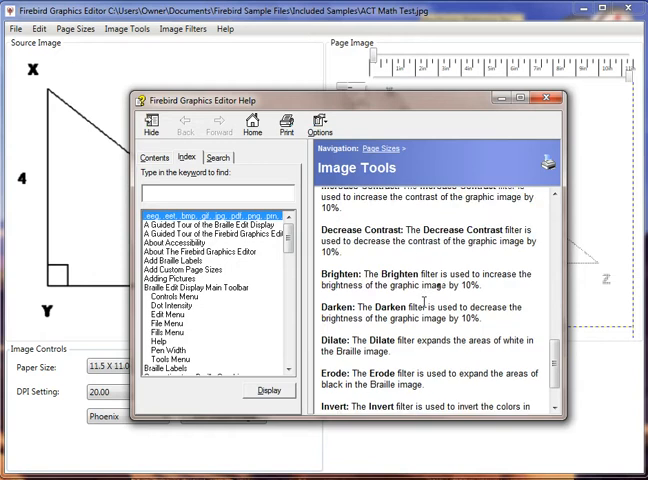
{"action": "scroll", "scroll_direction": "down", "scroll_amount": 3}
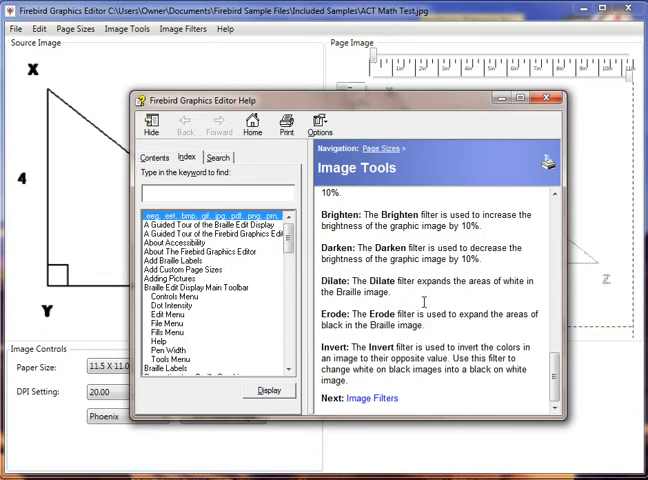
{"action": "mouse_move", "coordinate": [549, 98]}
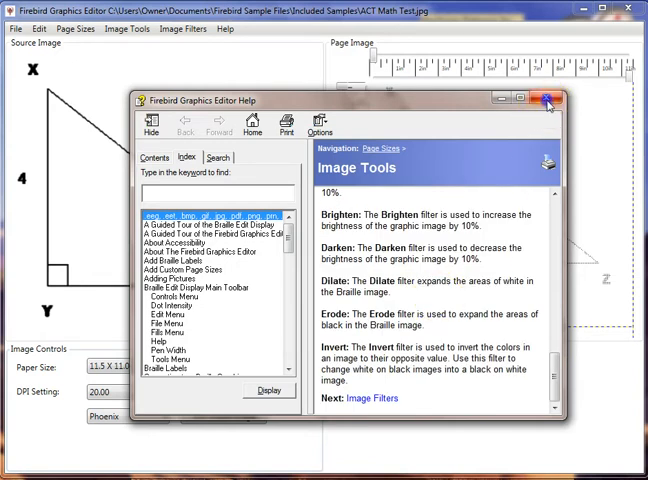
{"action": "left_click", "coordinate": [560, 98]}
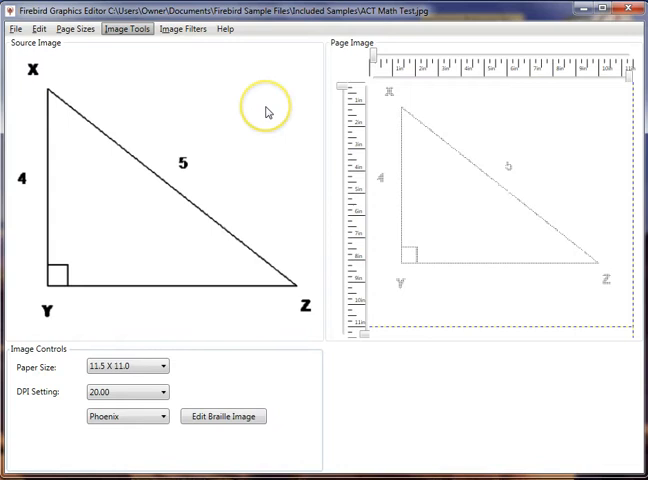
{"action": "mouse_move", "coordinate": [52, 108]}
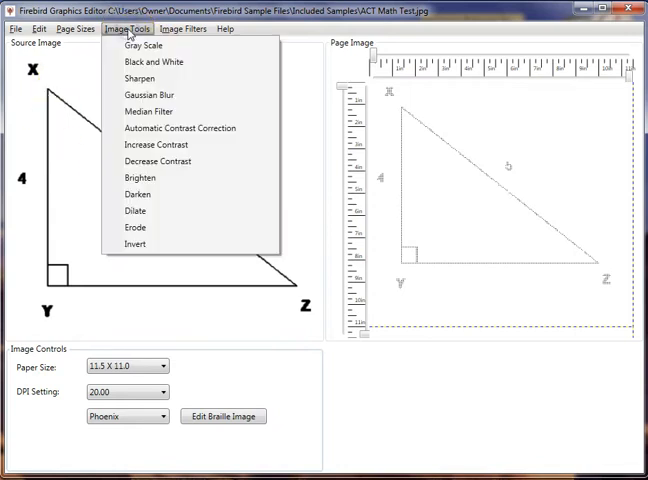
{"action": "mouse_move", "coordinate": [137, 78]}
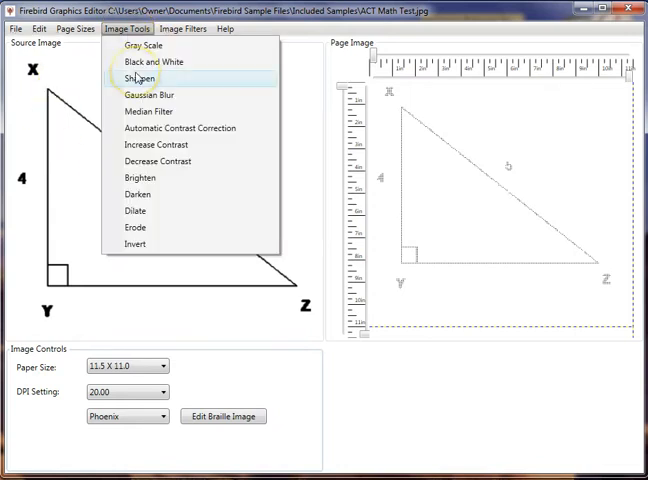
Step: Apply the Sharpen filter to the triangle image, then undo it from the Edit menu
{"action": "left_click", "coordinate": [137, 78]}
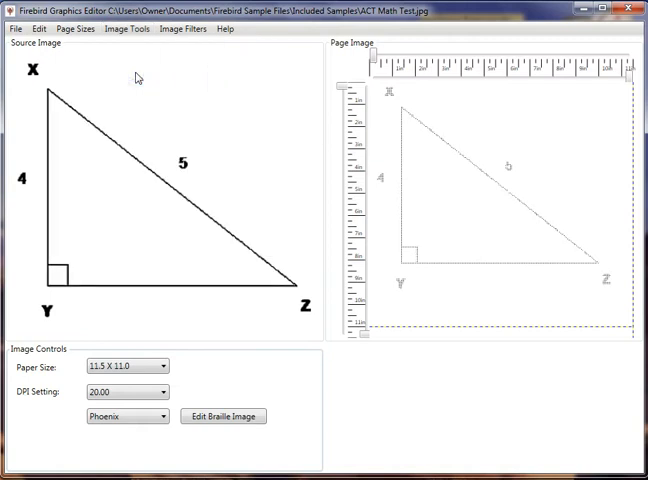
{"action": "left_click", "coordinate": [38, 28]}
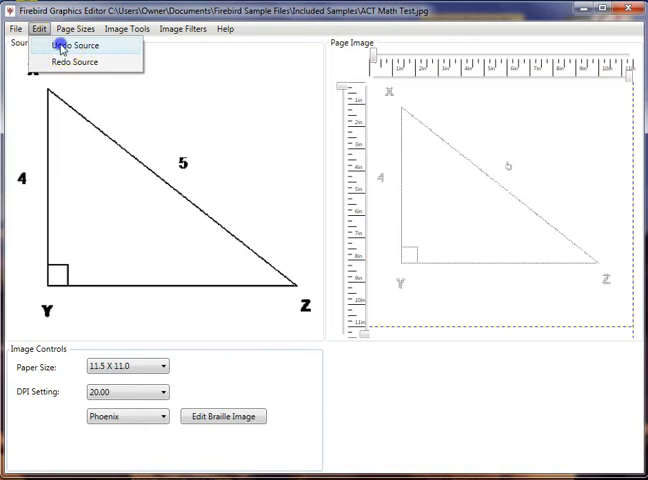
{"action": "left_click", "coordinate": [128, 28]}
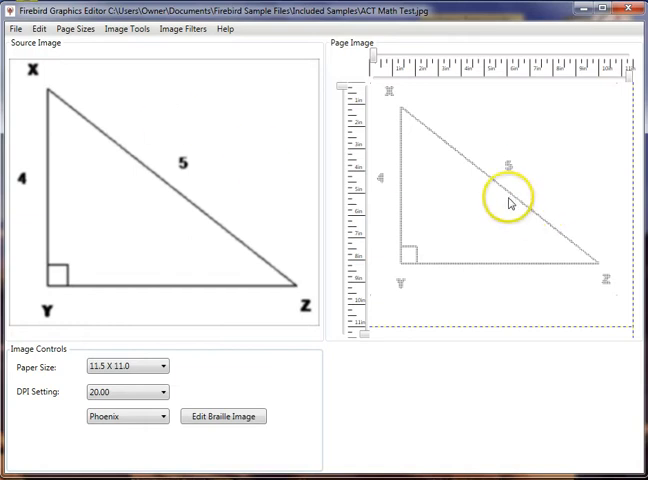
{"action": "mouse_move", "coordinate": [450, 188]}
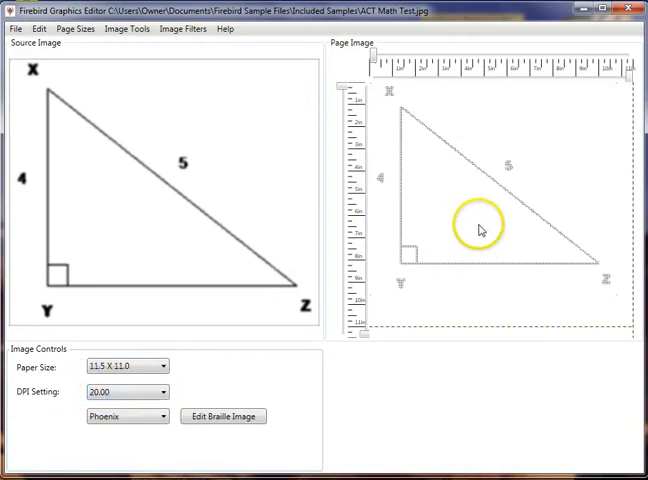
{"action": "mouse_move", "coordinate": [472, 230]}
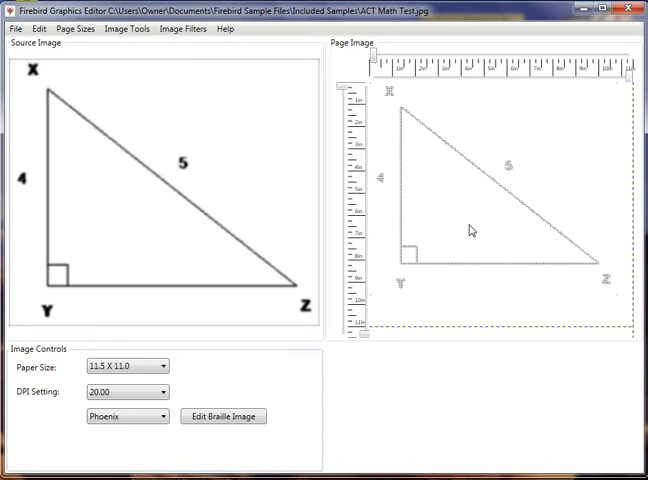
{"action": "mouse_move", "coordinate": [557, 255]}
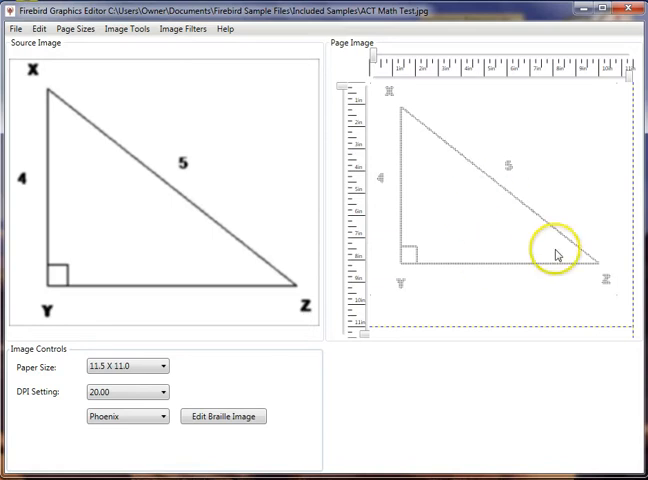
{"action": "mouse_move", "coordinate": [512, 224]}
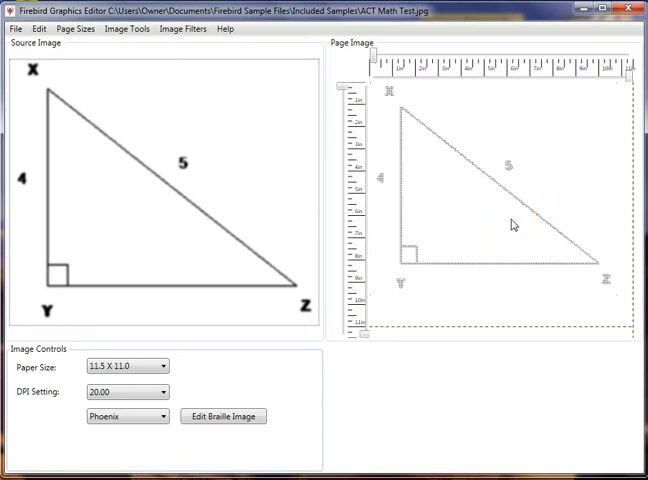
{"action": "left_click", "coordinate": [223, 416]}
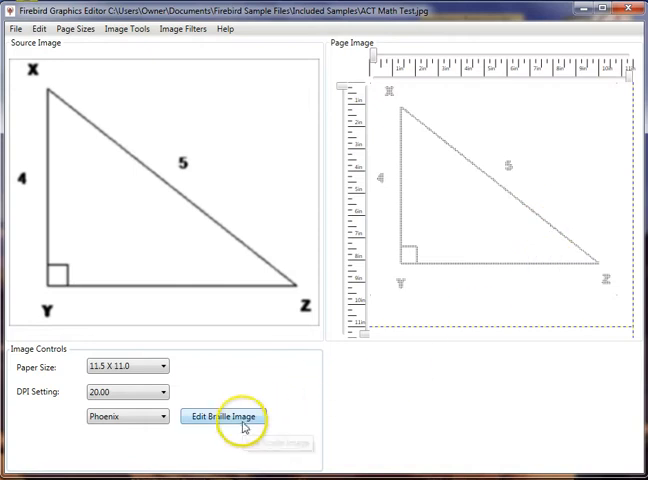
{"action": "left_click", "coordinate": [227, 416]}
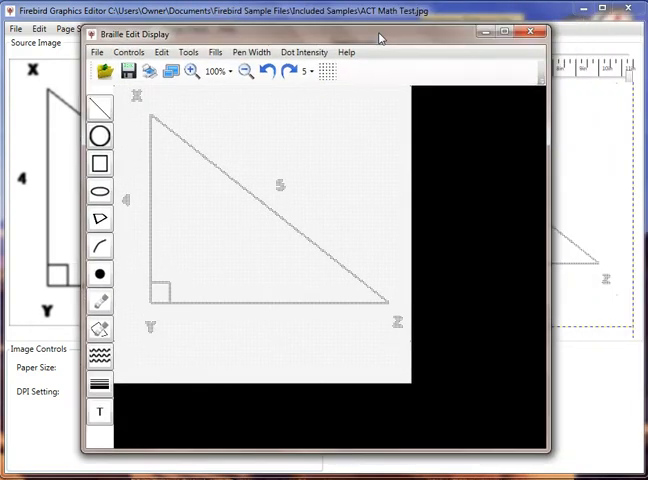
{"action": "mouse_move", "coordinate": [425, 136]}
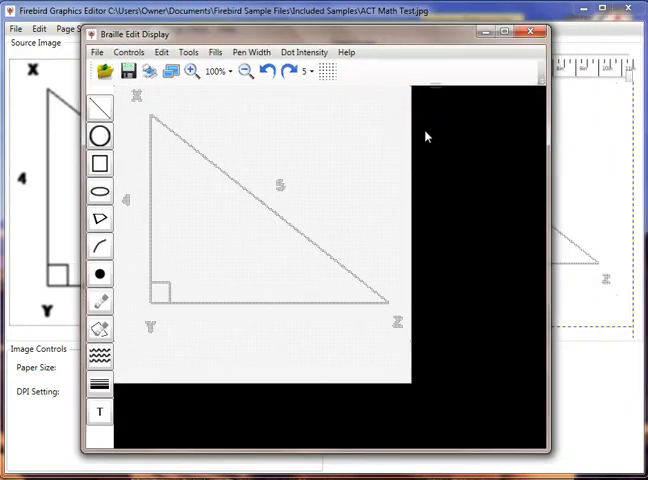
{"action": "mouse_move", "coordinate": [375, 73]}
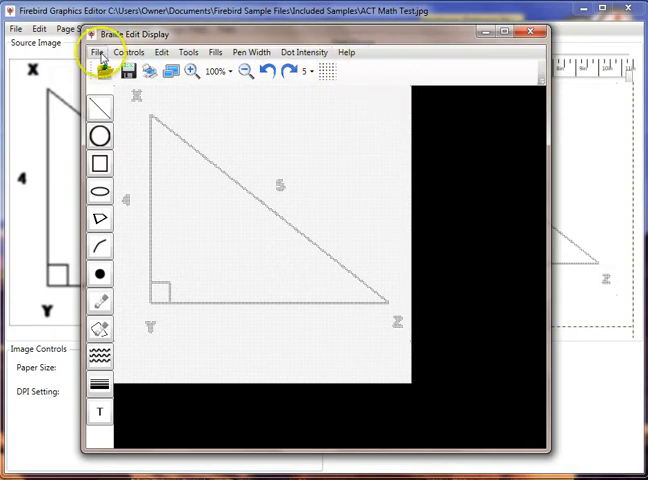
{"action": "left_click", "coordinate": [97, 52]}
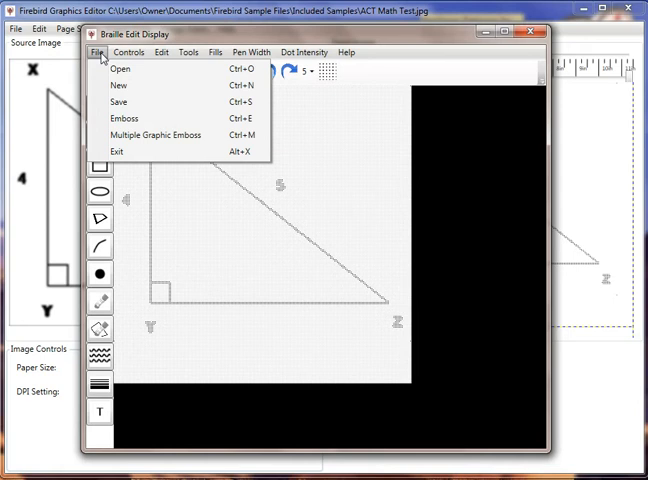
{"action": "left_click", "coordinate": [130, 52]}
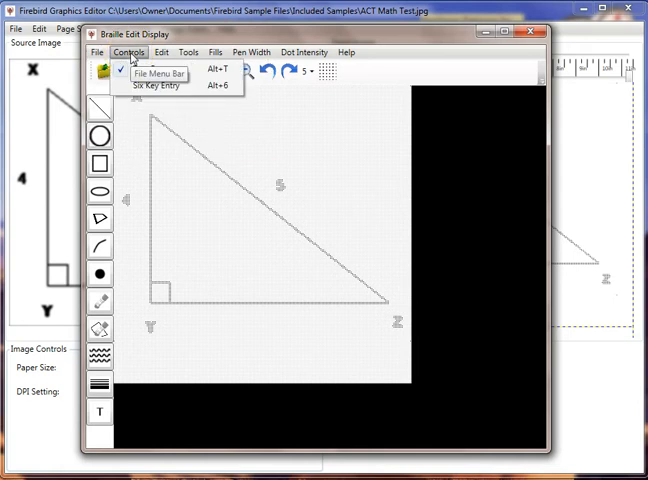
{"action": "mouse_move", "coordinate": [160, 86]}
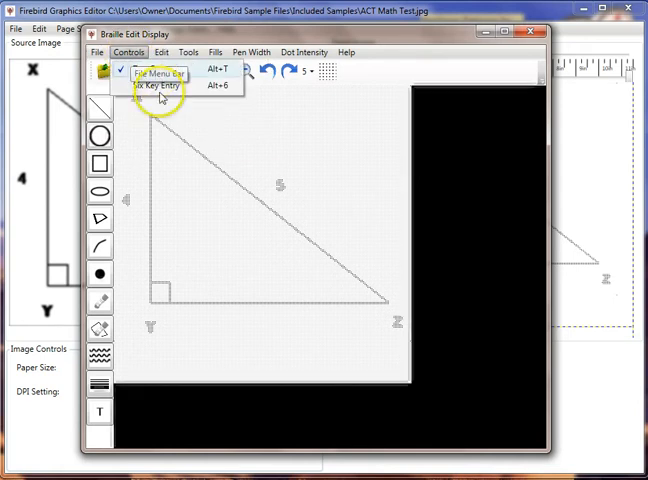
{"action": "left_click", "coordinate": [155, 72]}
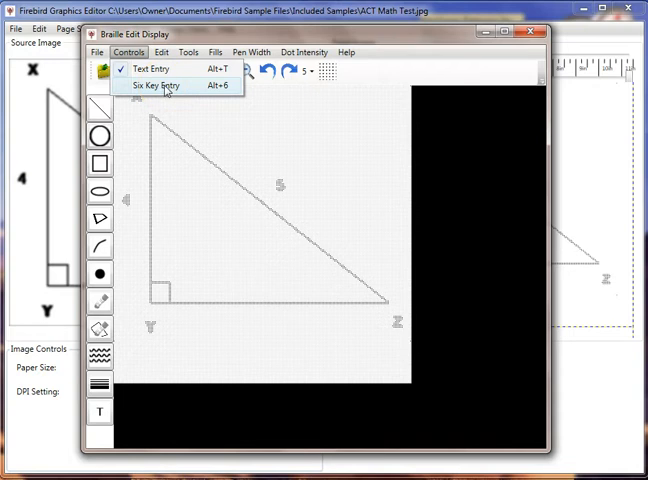
{"action": "left_click", "coordinate": [162, 52]}
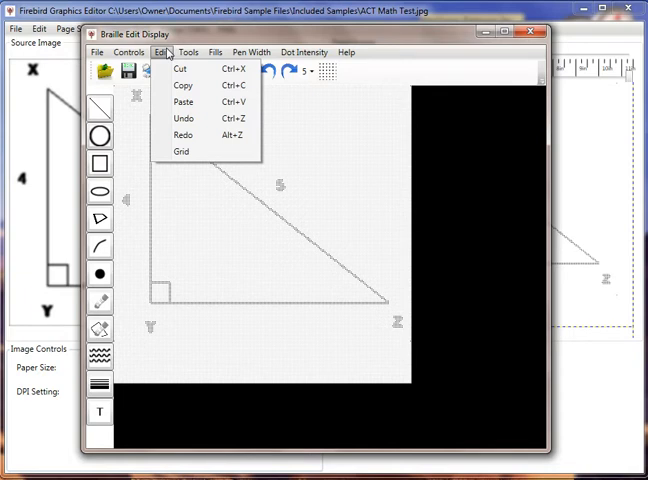
{"action": "left_click", "coordinate": [188, 52]}
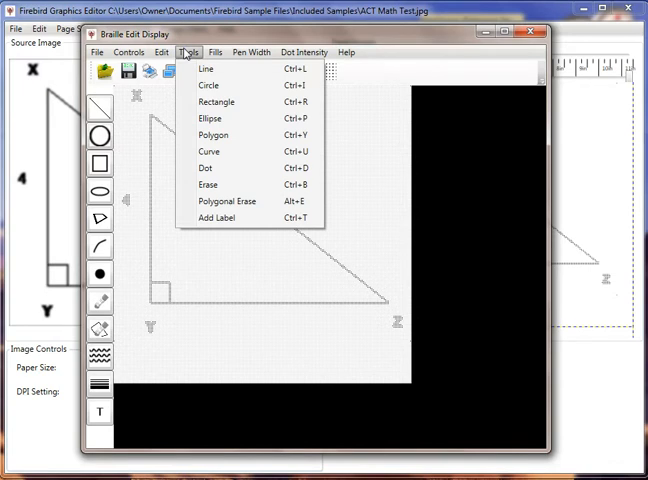
{"action": "mouse_move", "coordinate": [100, 108]}
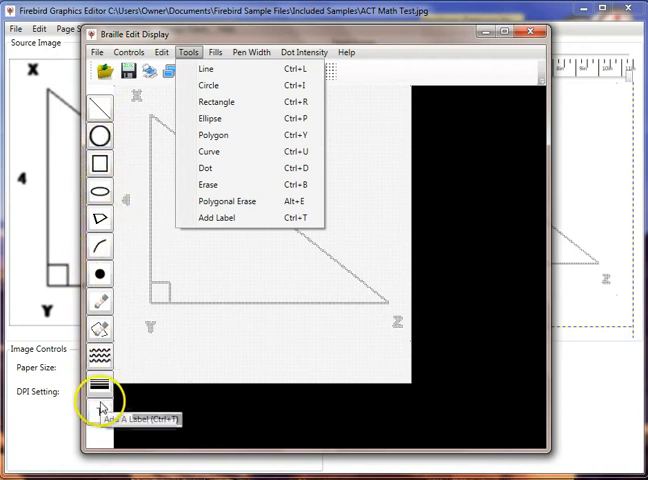
{"action": "left_click", "coordinate": [213, 52]}
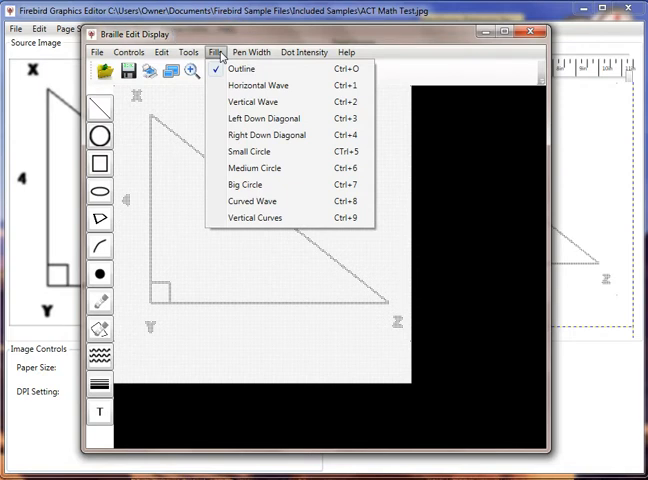
{"action": "left_click", "coordinate": [252, 52]}
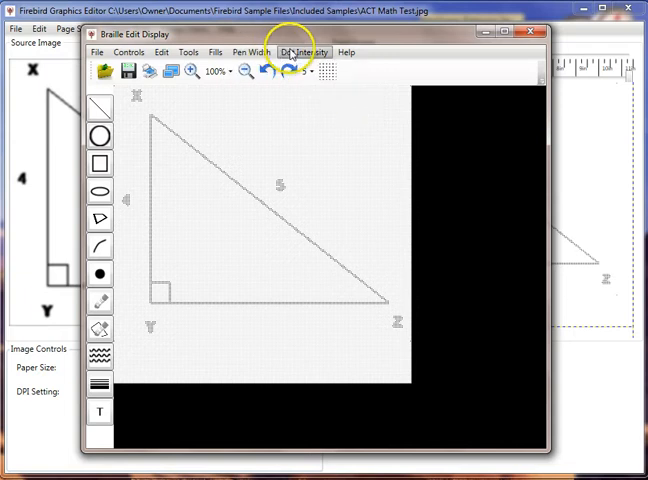
{"action": "left_click", "coordinate": [300, 52]}
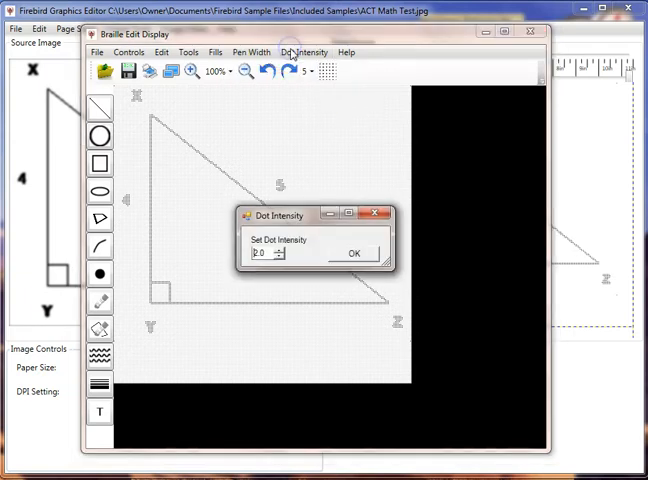
{"action": "mouse_move", "coordinate": [378, 215]}
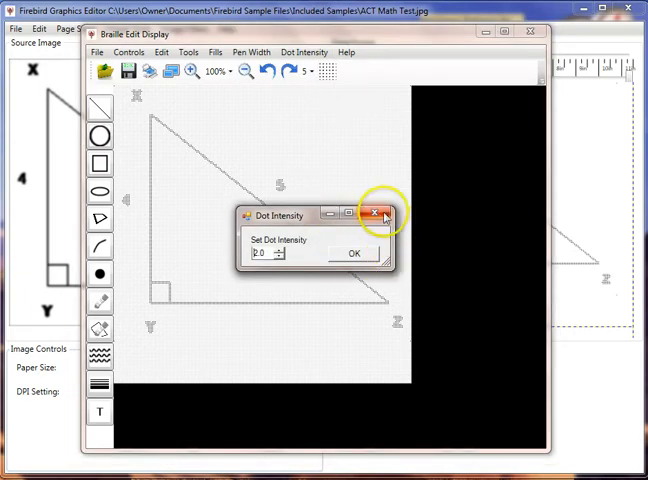
{"action": "mouse_move", "coordinate": [379, 215]}
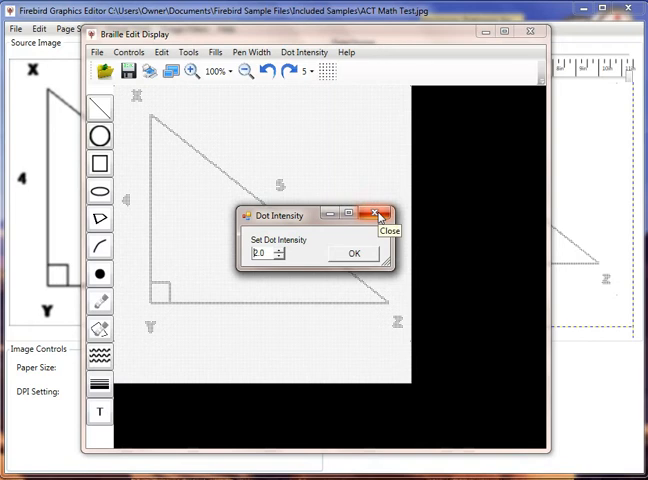
{"action": "left_click", "coordinate": [349, 52]}
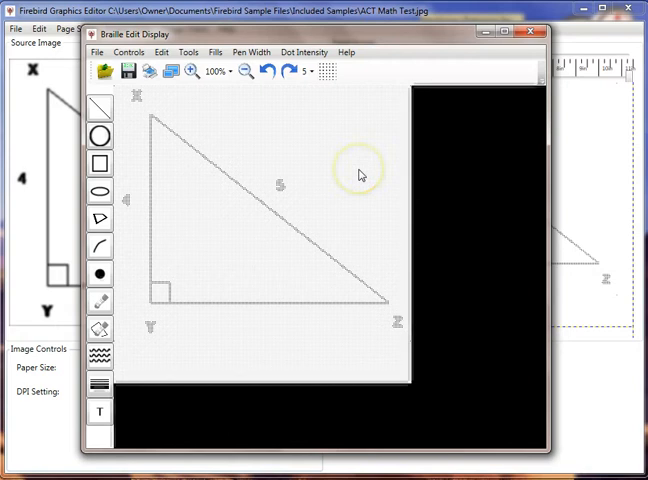
{"action": "mouse_move", "coordinate": [358, 176]}
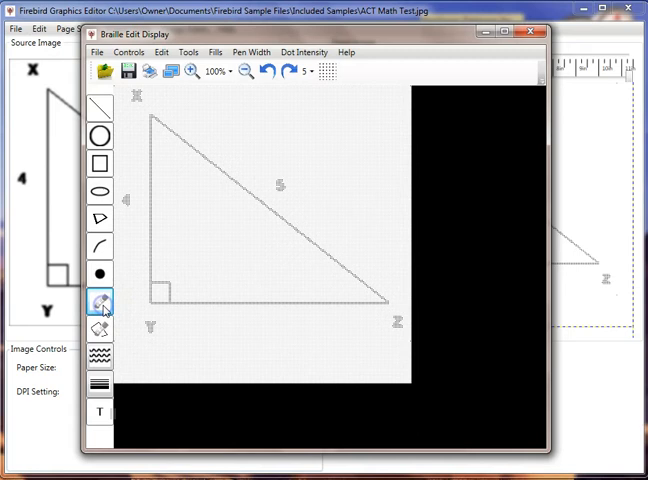
Step: Use the Erase tool on the graphic, then switch to adding a text label
{"action": "left_click", "coordinate": [101, 301]}
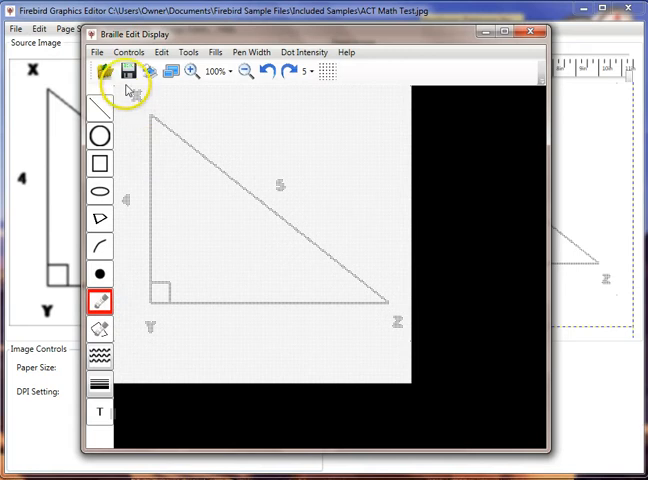
{"action": "mouse_move", "coordinate": [150, 100]}
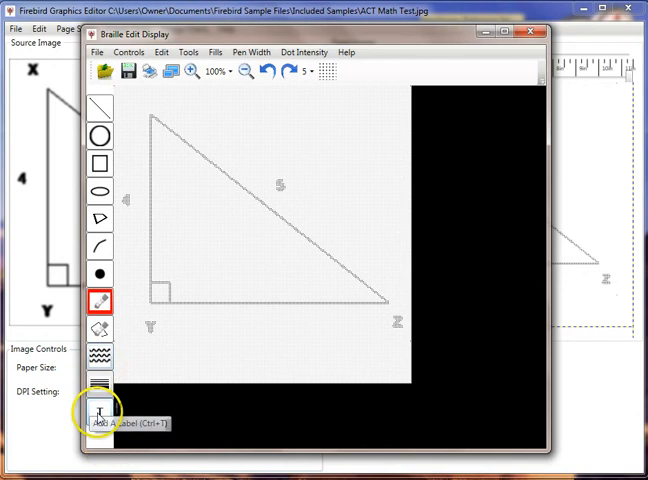
{"action": "left_click", "coordinate": [99, 411]}
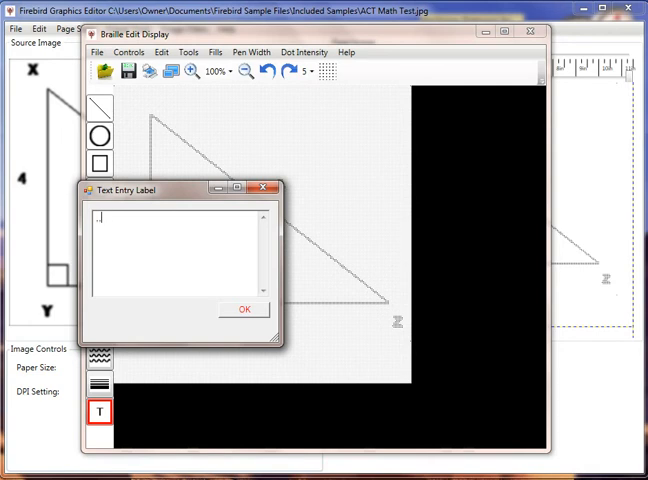
Step: Enter x as the braille label text and confirm it at the top corner
{"action": "type", "text": "x"}
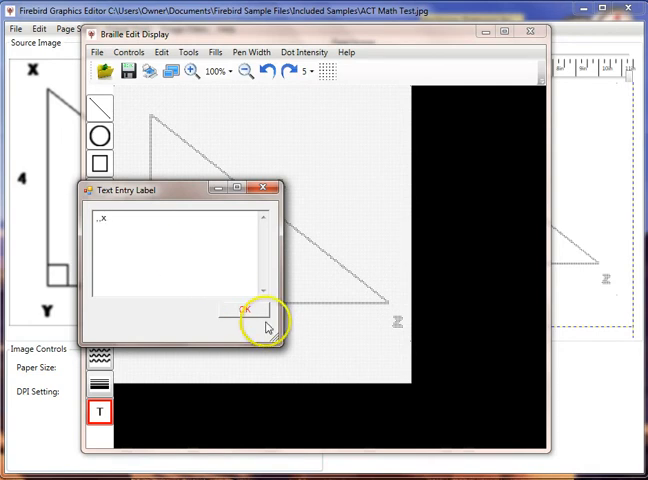
{"action": "left_click", "coordinate": [246, 306]}
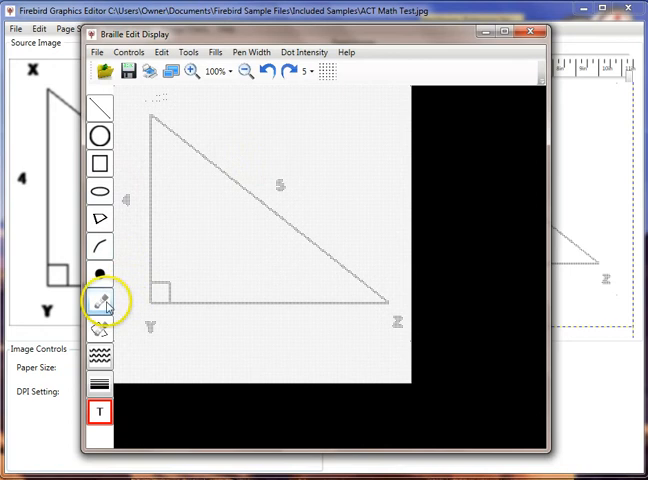
Step: Erase the print 5 and add a braille #e label in its place
{"action": "left_click", "coordinate": [100, 302]}
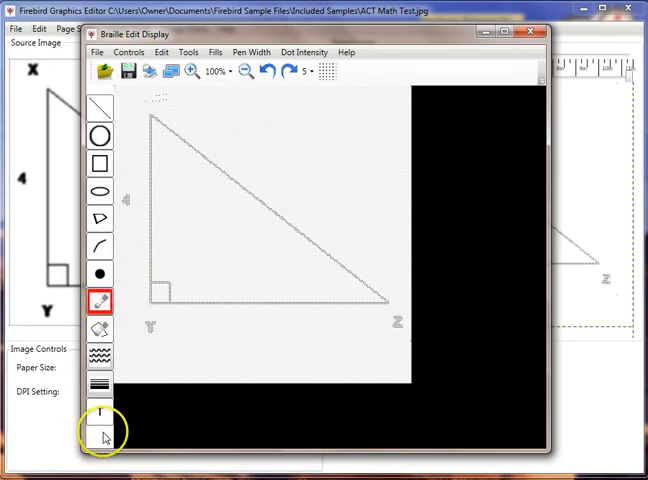
{"action": "left_click", "coordinate": [100, 437]}
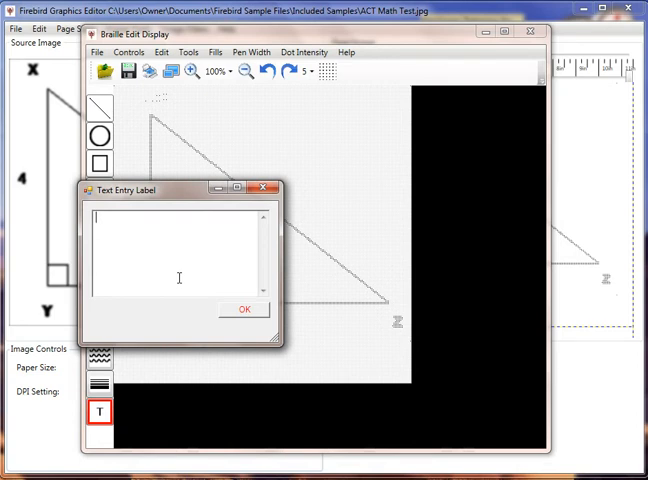
{"action": "type", "text": "#"}
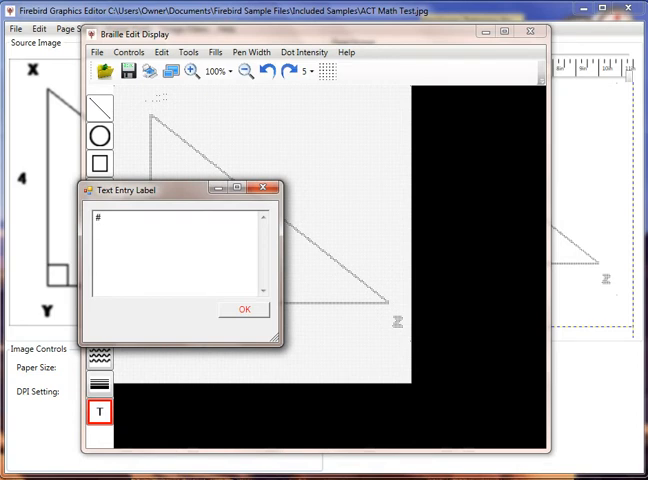
{"action": "type", "text": "e"}
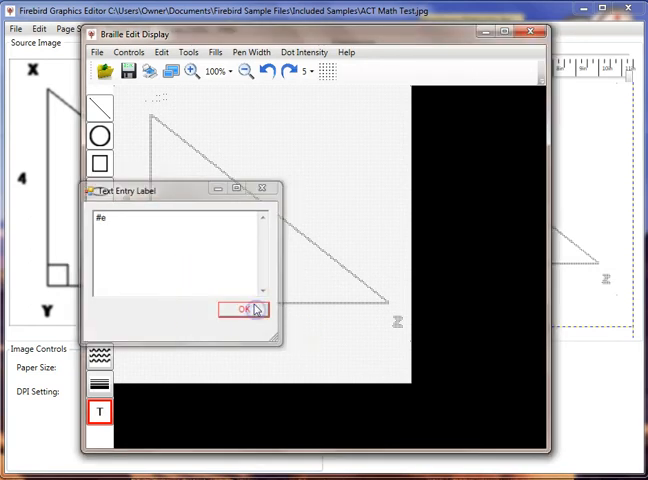
{"action": "left_click", "coordinate": [247, 308]}
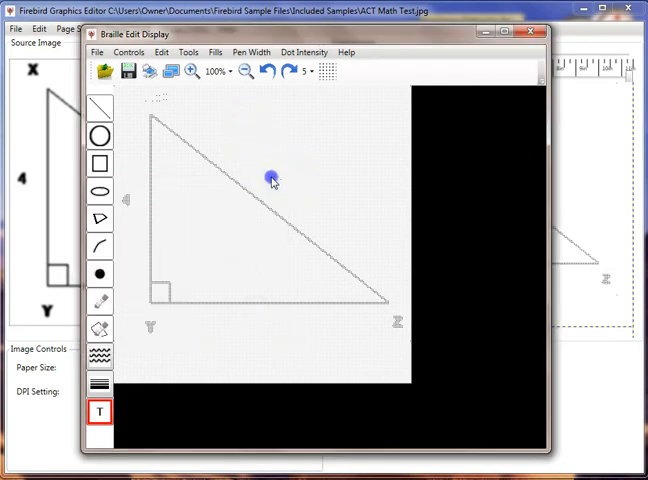
{"action": "mouse_move", "coordinate": [370, 211]}
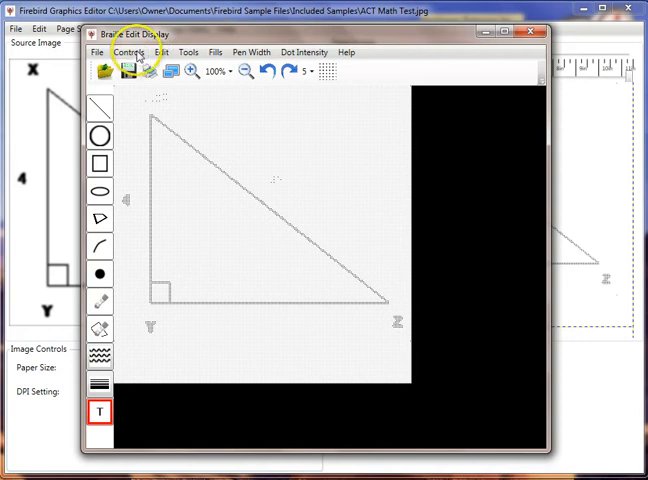
Step: Switch label entry to Six Key Entry, then reselect the Erase and Add Label tools
{"action": "left_click", "coordinate": [130, 52]}
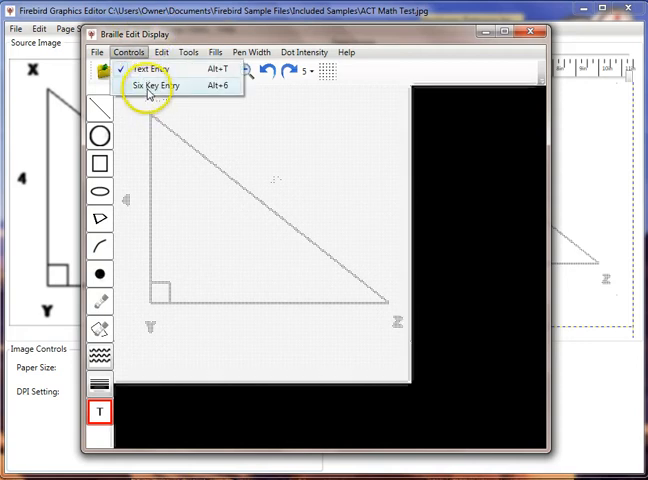
{"action": "left_click", "coordinate": [153, 85]}
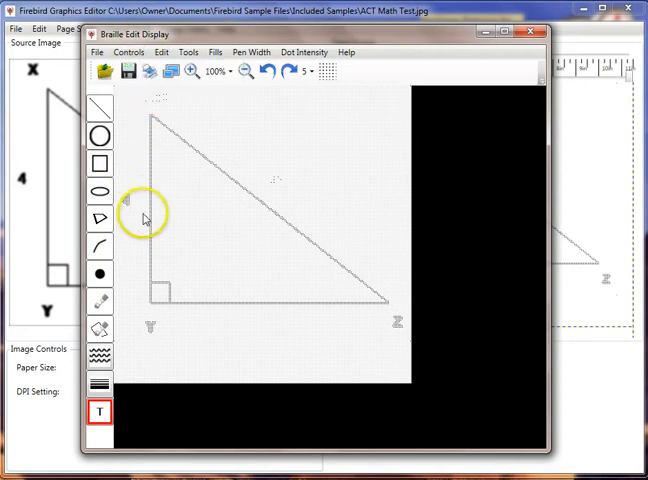
{"action": "left_click", "coordinate": [100, 302]}
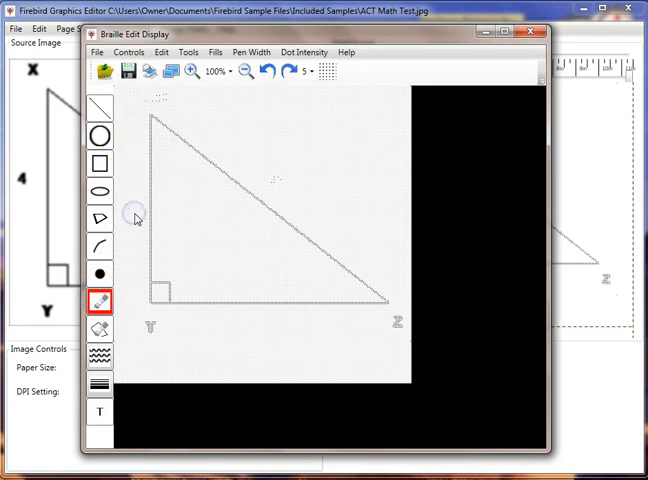
{"action": "left_click", "coordinate": [99, 413]}
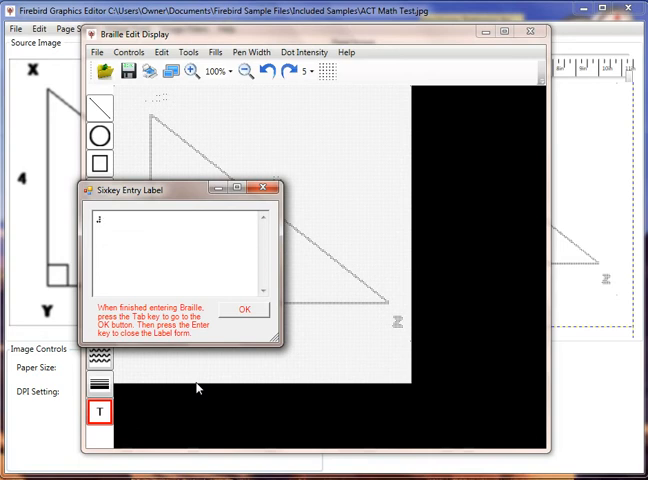
Step: Enter 'a' with six-key entry and confirm the label beside the triangle's left side
{"action": "type", "text": "a"}
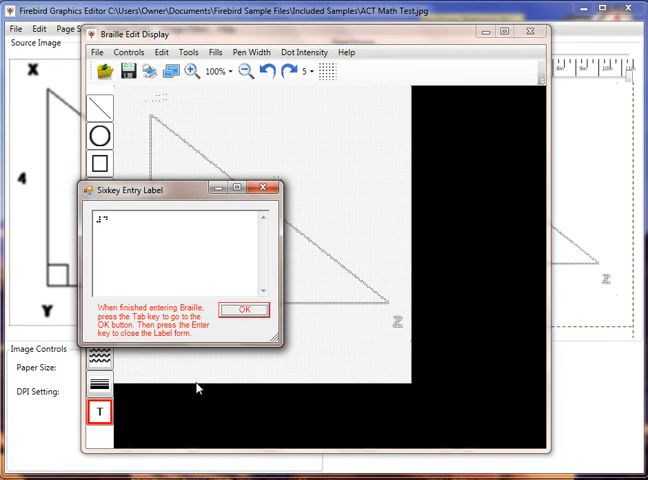
{"action": "left_click", "coordinate": [245, 308]}
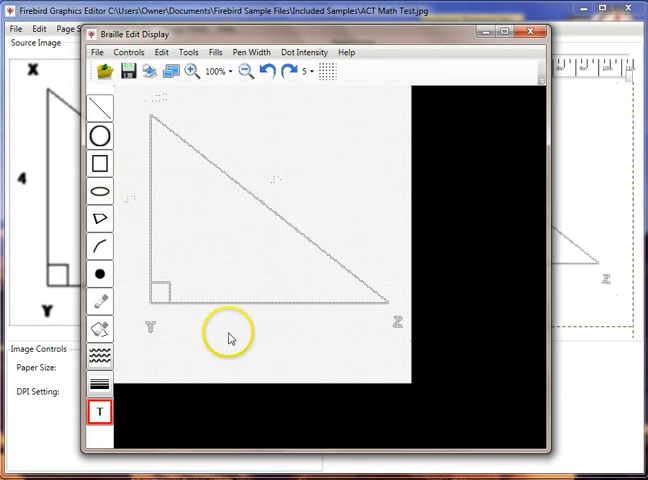
{"action": "mouse_move", "coordinate": [362, 333]}
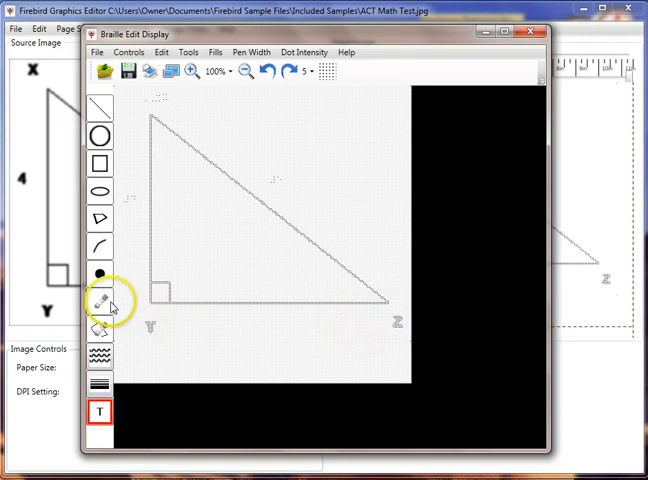
Step: Erase the print Y and place a braille y label under the lower-left corner
{"action": "left_click", "coordinate": [99, 305]}
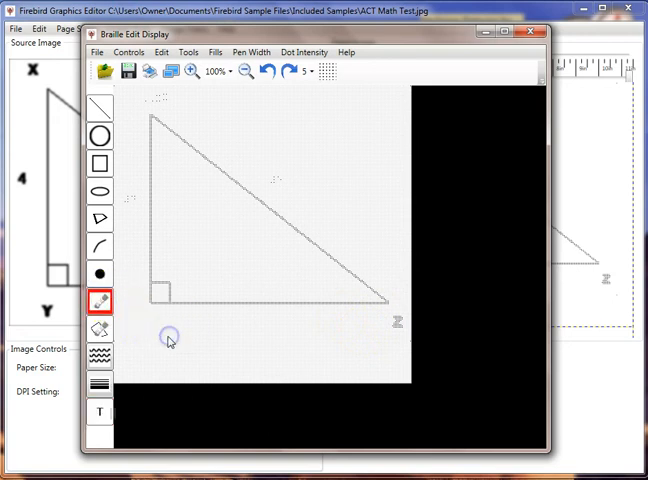
{"action": "left_click", "coordinate": [129, 52]}
{"action": "type", "text": ",y"}
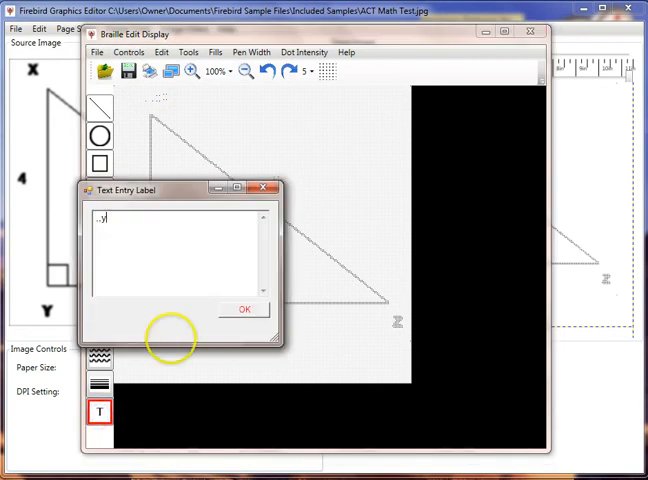
{"action": "left_click", "coordinate": [243, 308]}
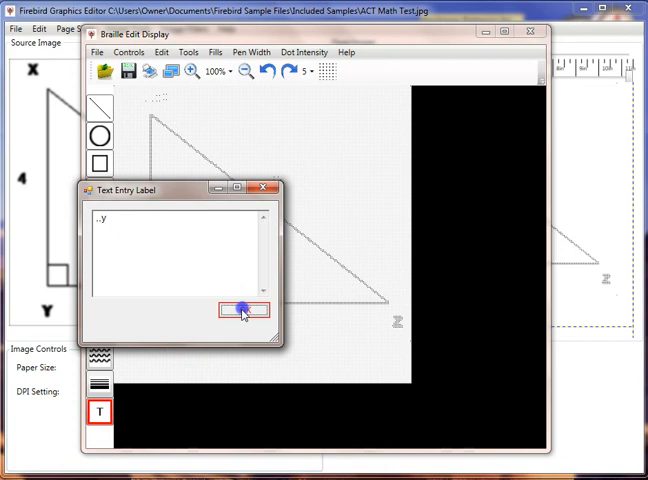
{"action": "left_click", "coordinate": [248, 309]}
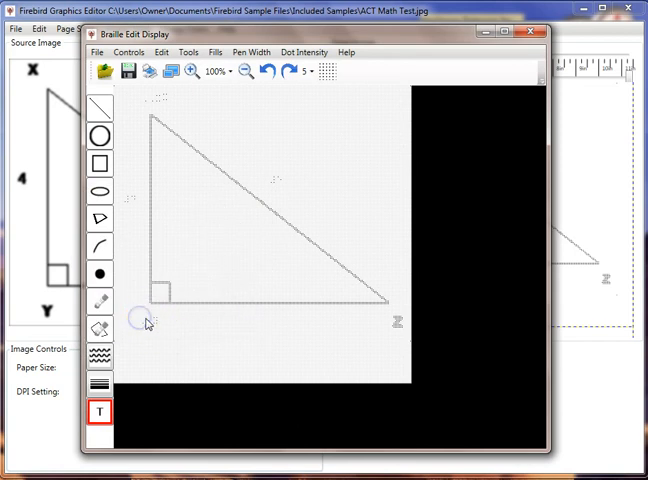
Step: Erase the print Z and place a braille z label at the right corner
{"action": "left_click", "coordinate": [100, 302]}
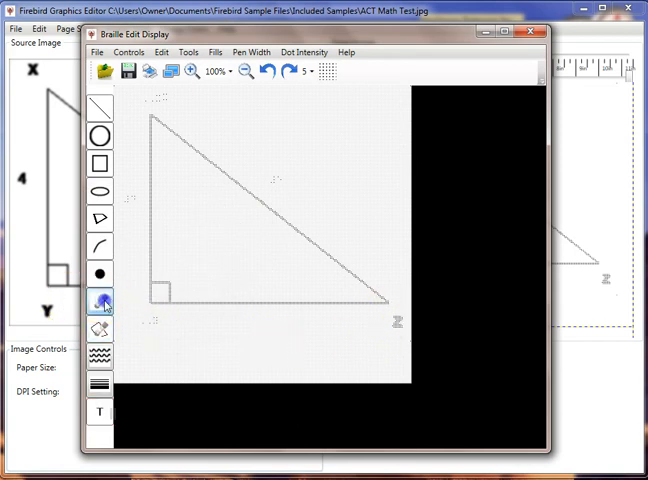
{"action": "left_click", "coordinate": [100, 302]}
{"action": "type", "text": ",,z"}
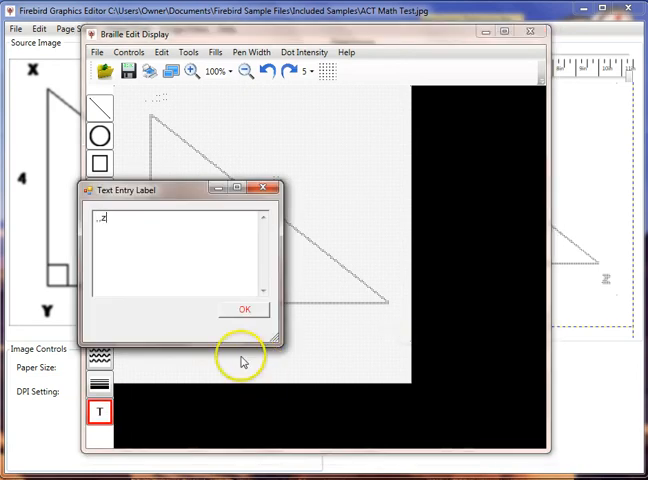
{"action": "left_click", "coordinate": [243, 306]}
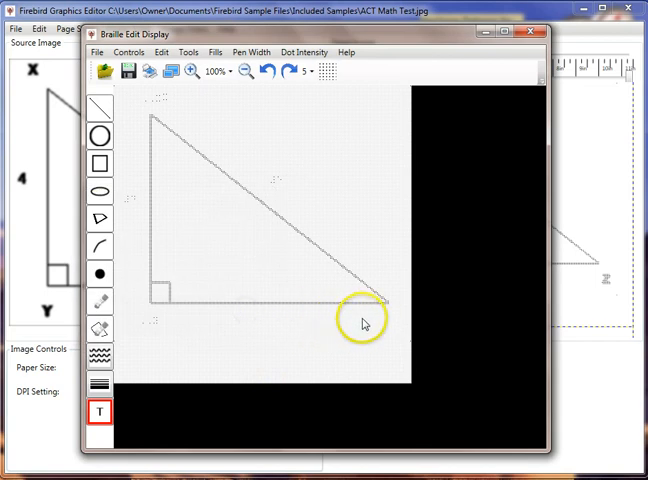
{"action": "mouse_move", "coordinate": [280, 387]}
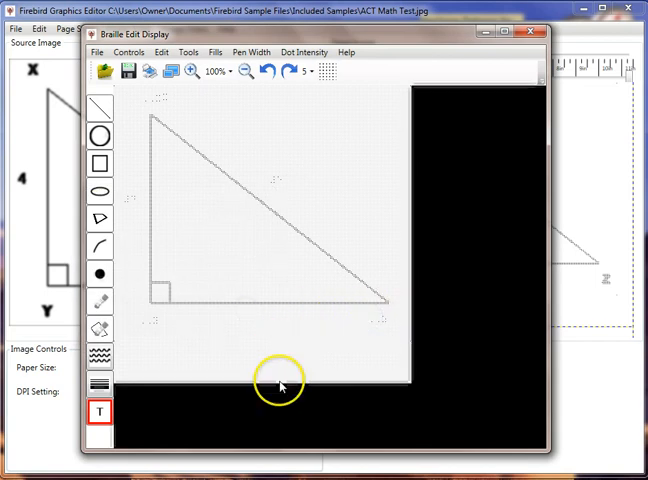
{"action": "mouse_move", "coordinate": [307, 338]}
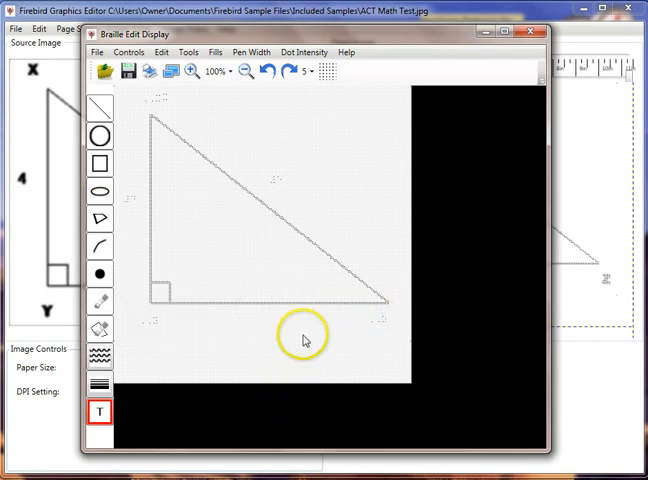
{"action": "mouse_move", "coordinate": [338, 60]}
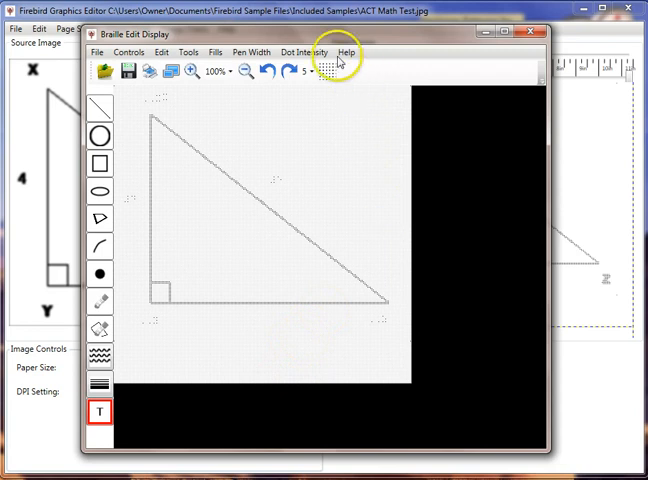
{"action": "left_click", "coordinate": [349, 52]}
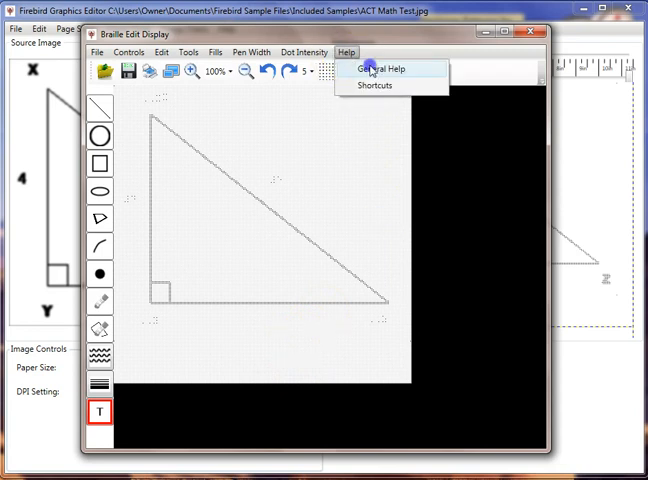
{"action": "left_click", "coordinate": [371, 69]}
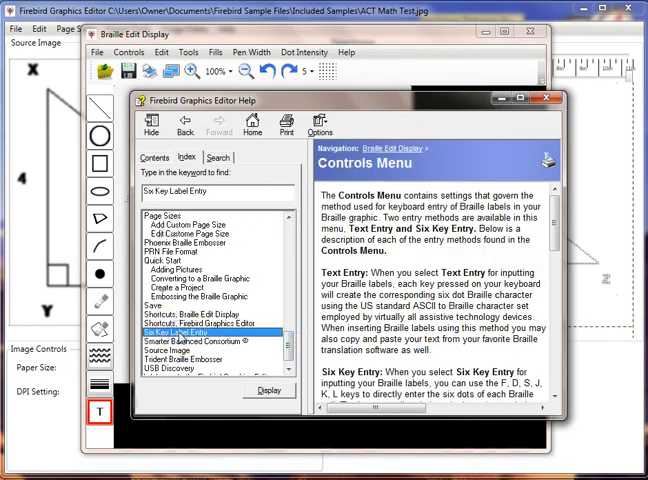
{"action": "mouse_move", "coordinate": [556, 227]}
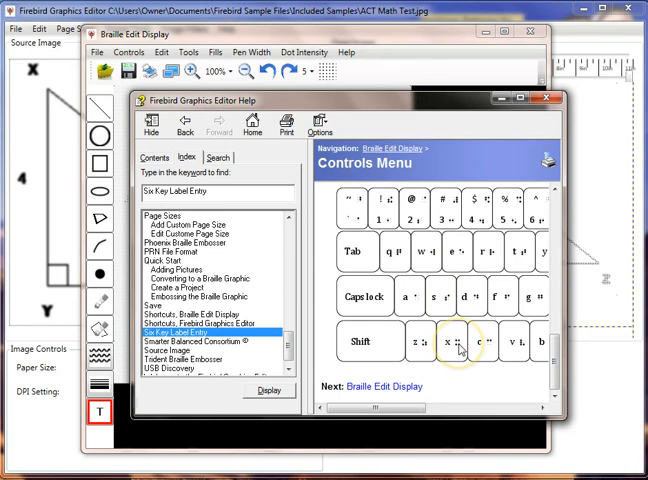
{"action": "mouse_move", "coordinate": [497, 350]}
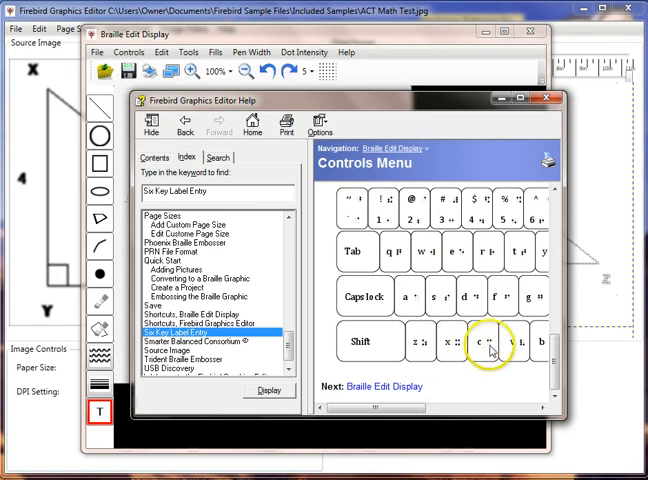
{"action": "left_click", "coordinate": [549, 96]}
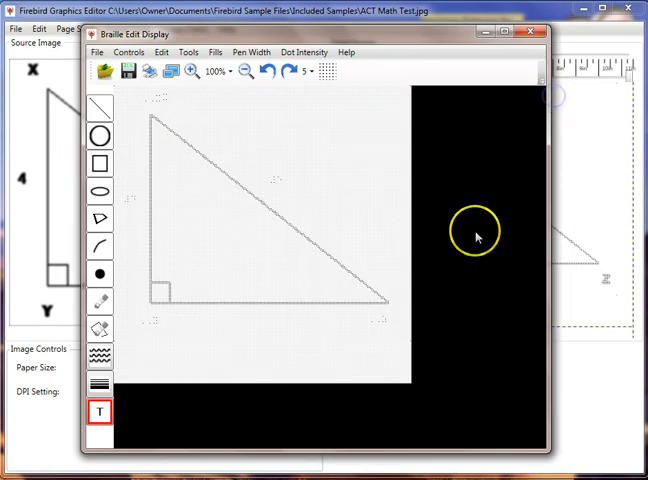
{"action": "mouse_move", "coordinate": [400, 190]}
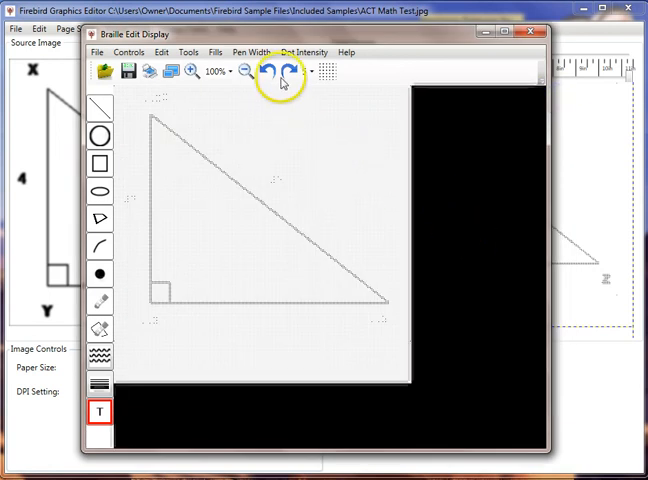
{"action": "left_click", "coordinate": [188, 71]}
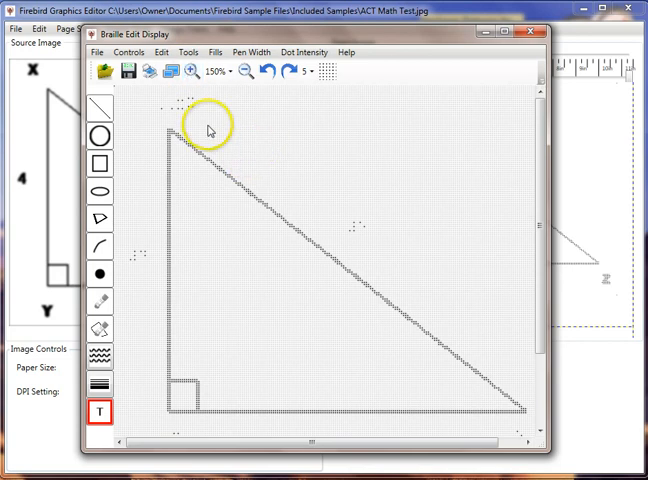
{"action": "mouse_move", "coordinate": [153, 155]}
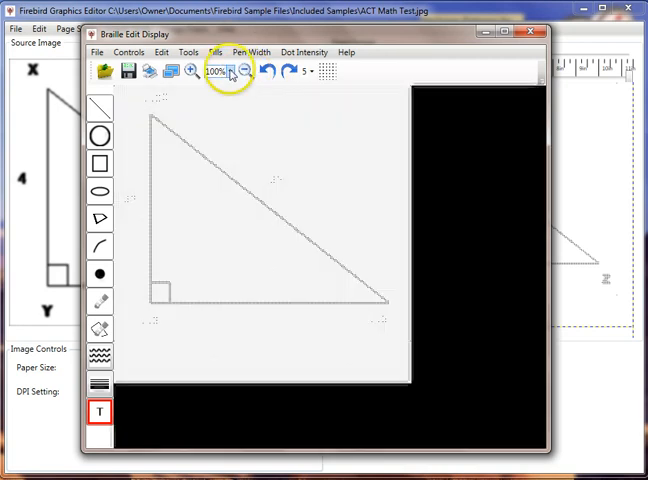
{"action": "left_click", "coordinate": [230, 71]}
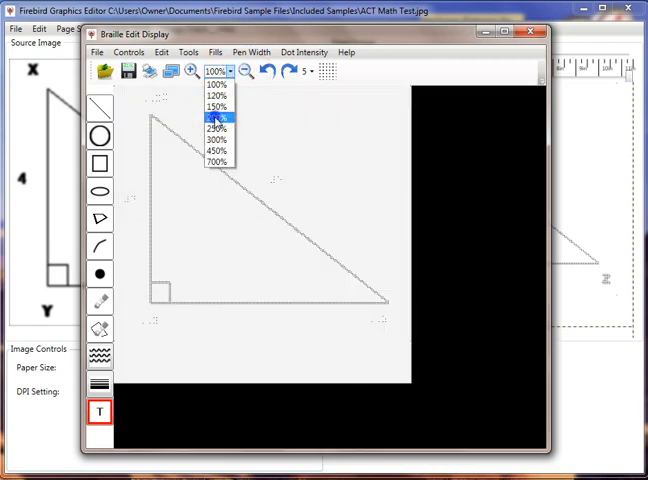
{"action": "left_click", "coordinate": [216, 117]}
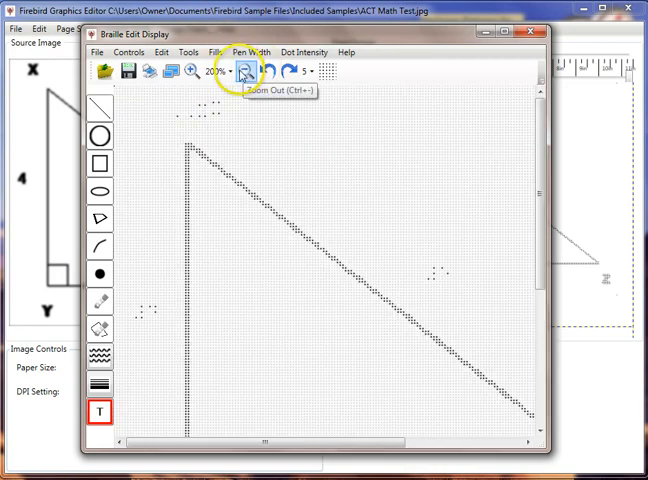
{"action": "left_click", "coordinate": [168, 72]}
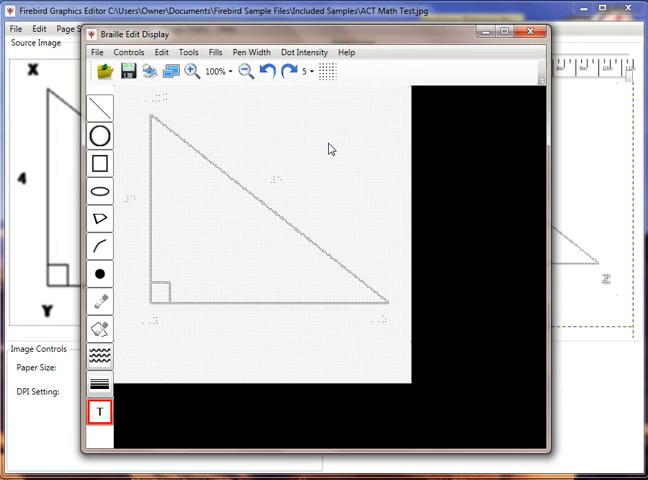
{"action": "mouse_move", "coordinate": [333, 154]}
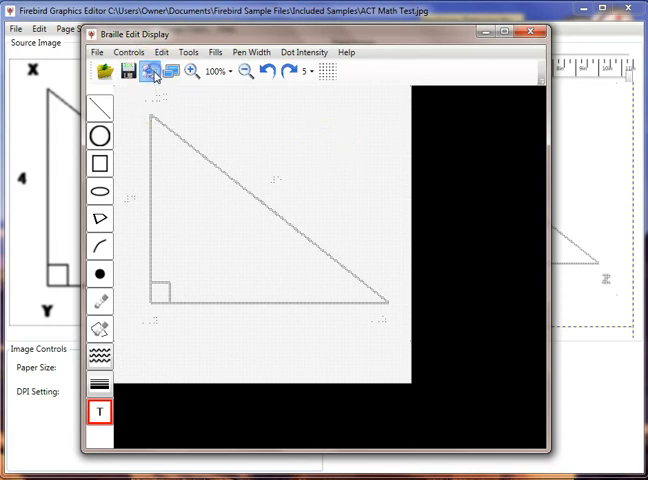
Step: Print the triangle graphic with Phoenix Embosser chosen as the printer
{"action": "left_click", "coordinate": [148, 72]}
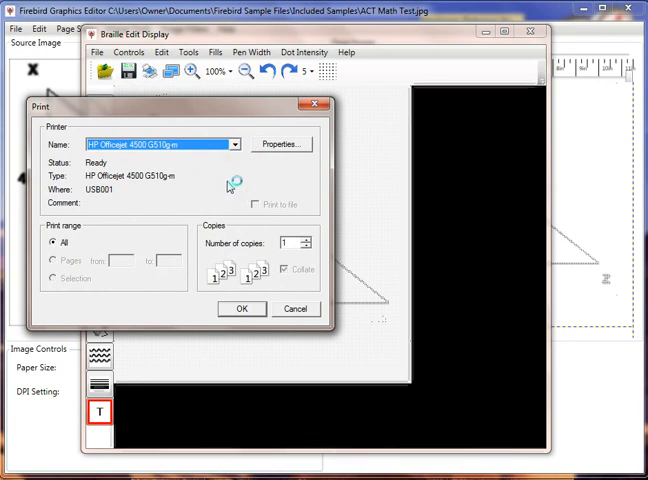
{"action": "left_click", "coordinate": [234, 144]}
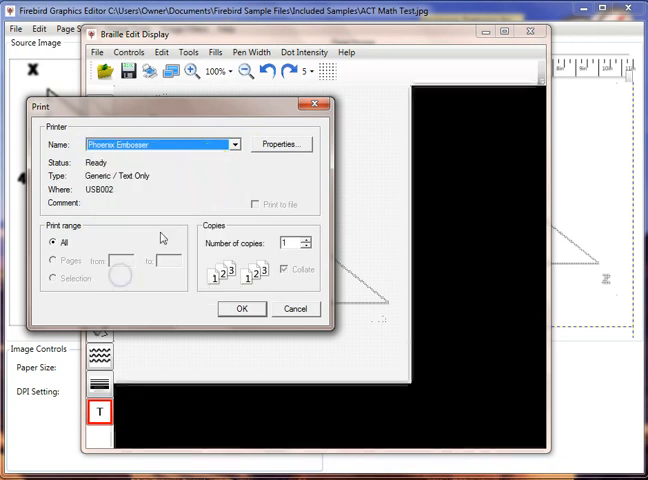
{"action": "mouse_move", "coordinate": [208, 176]}
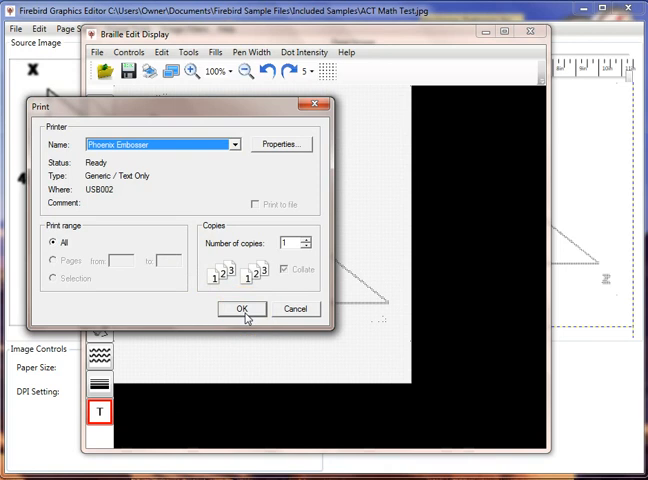
{"action": "left_click", "coordinate": [240, 308]}
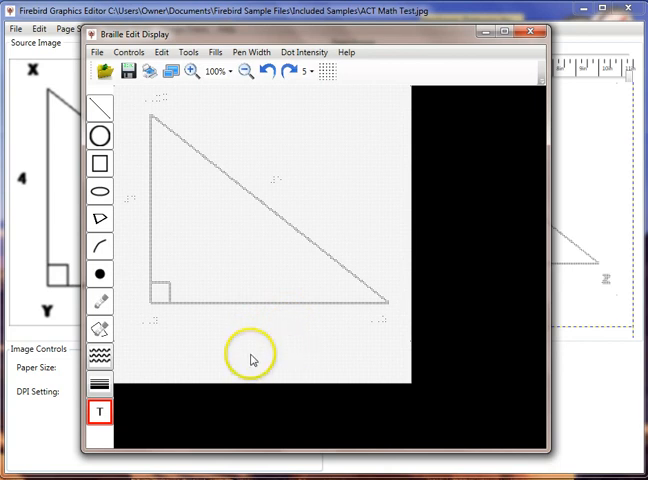
{"action": "mouse_move", "coordinate": [268, 362]}
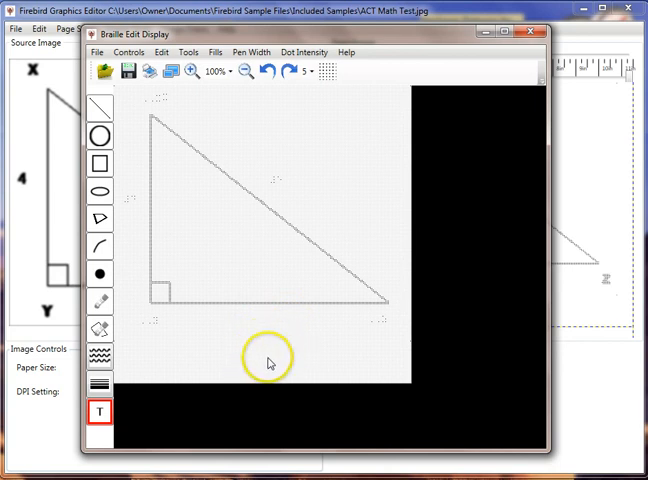